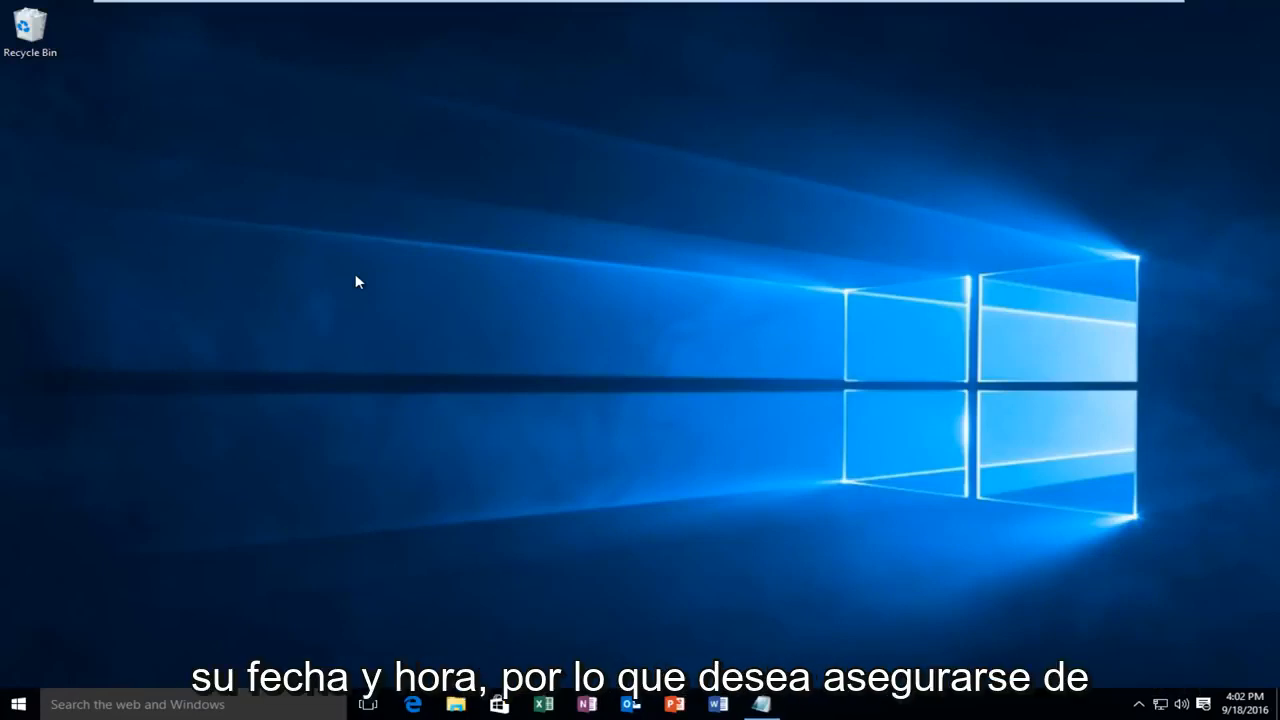
pyautogui.moveTo(220, 550)
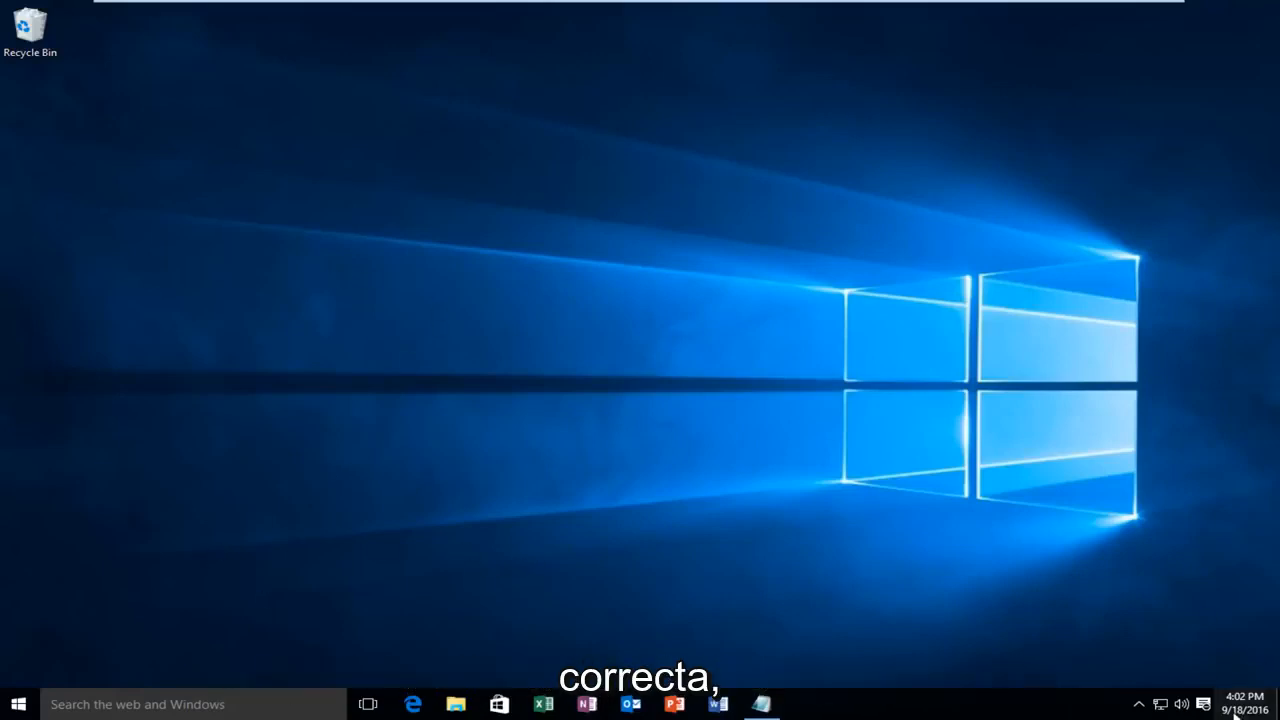
# Show the taskbar clock flyout with the current date, time and monthly calendar.
pyautogui.click(1243, 703)
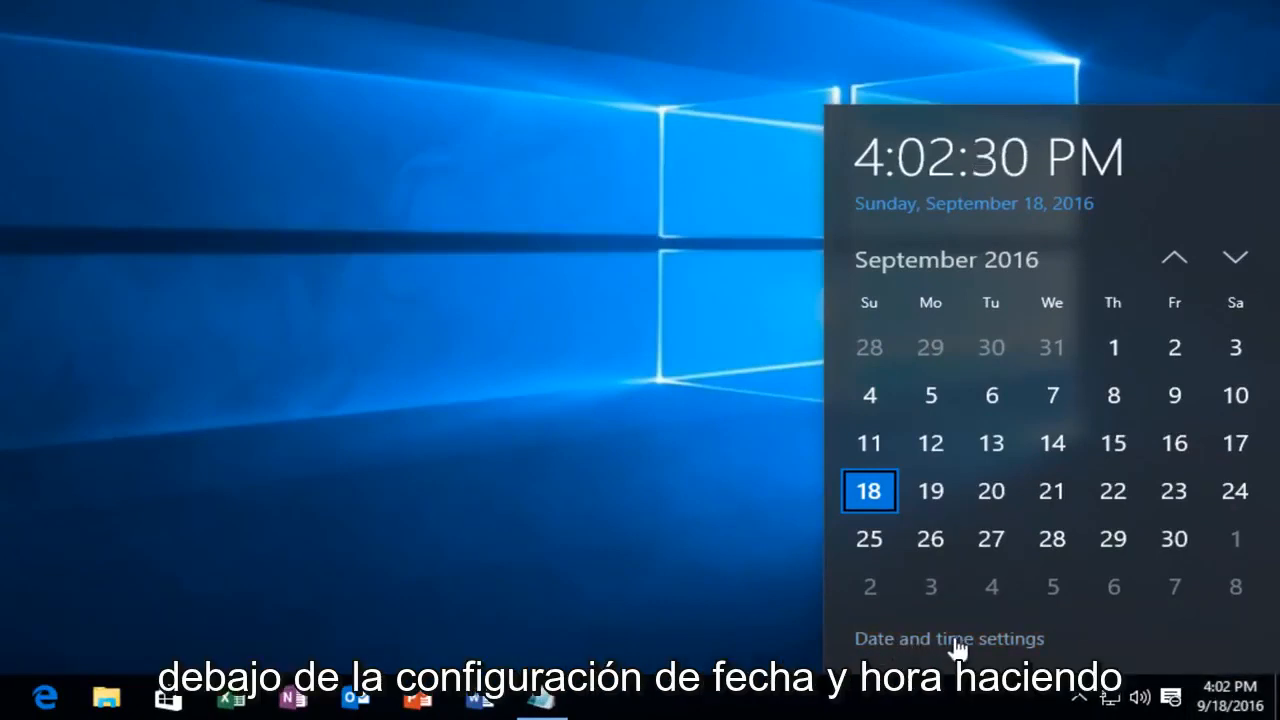
# Open the Date & time settings page, showing automatic time and Eastern Time zone.
pyautogui.click(948, 638)
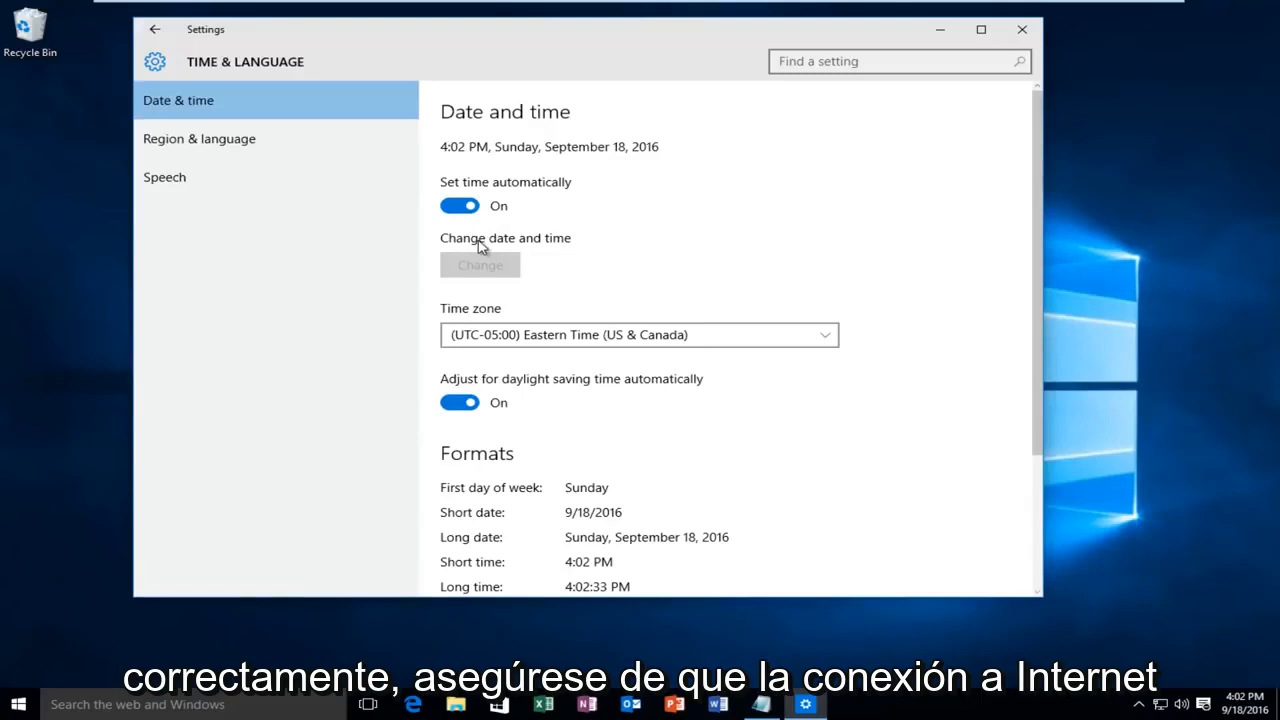
pyautogui.moveTo(592, 184)
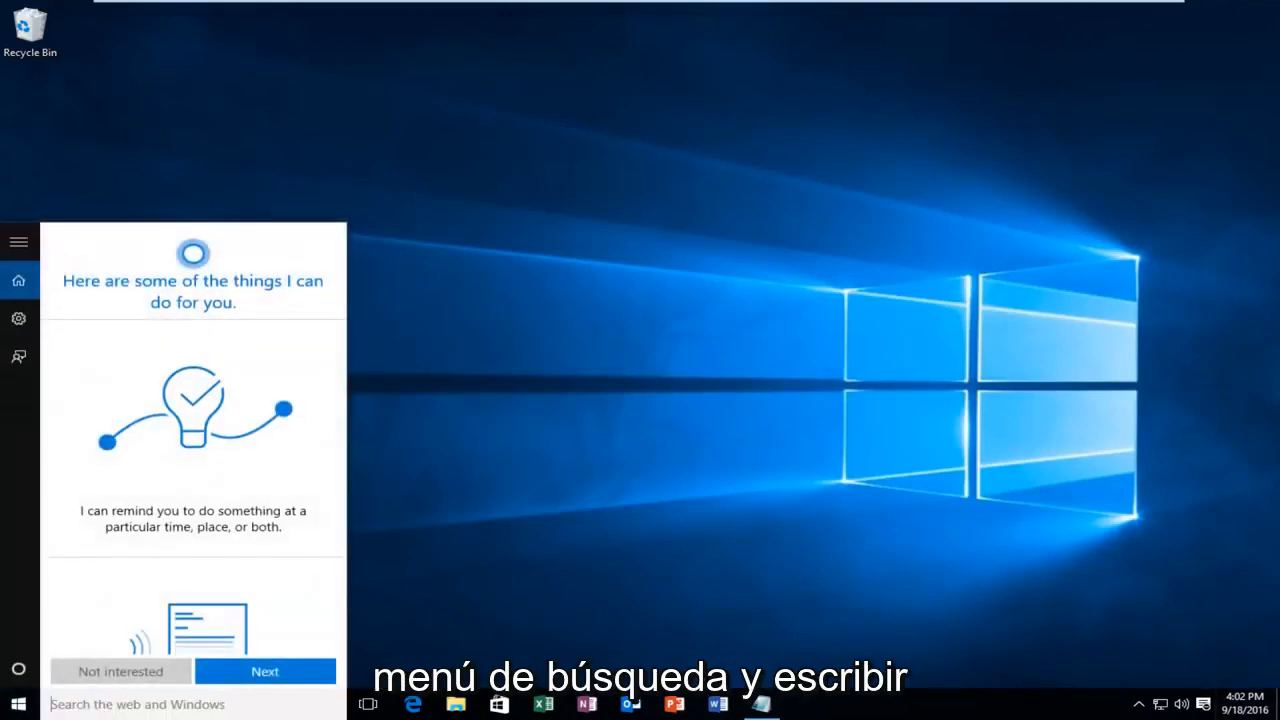
# Search the taskbar for 'network' to find Windows Network Diagnostics.
pyautogui.write('networ')
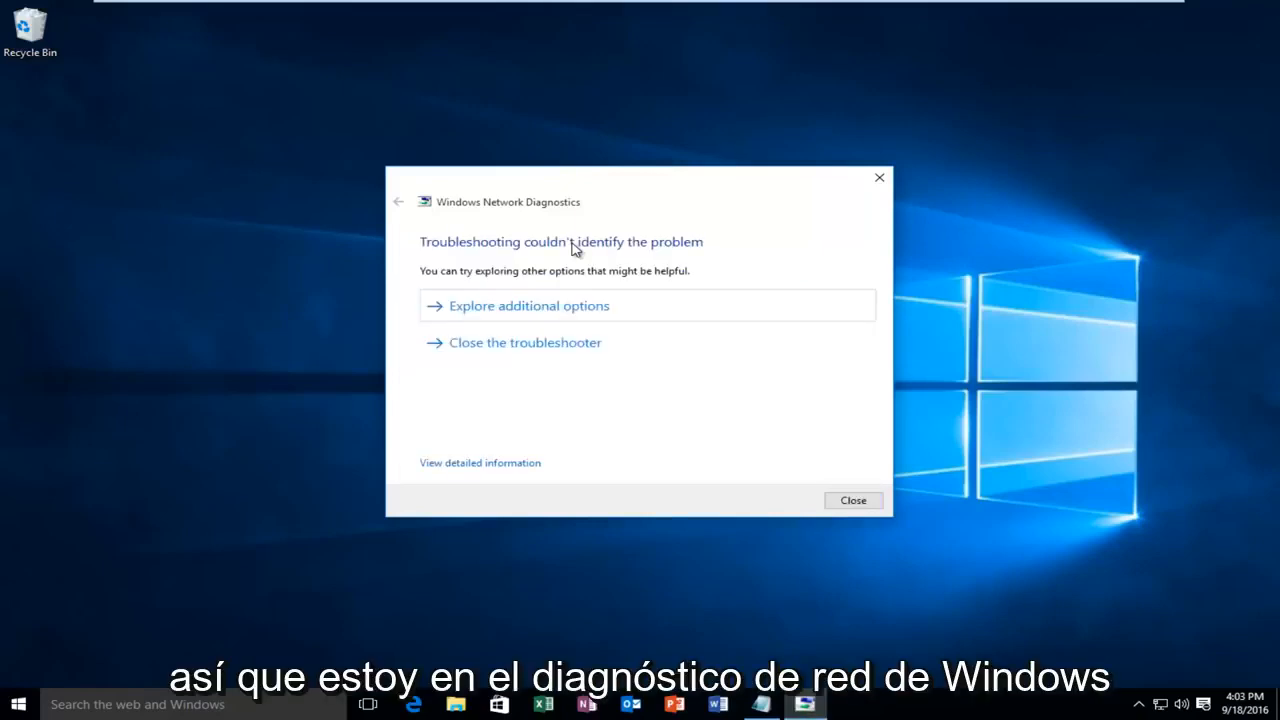
pyautogui.moveTo(502, 242)
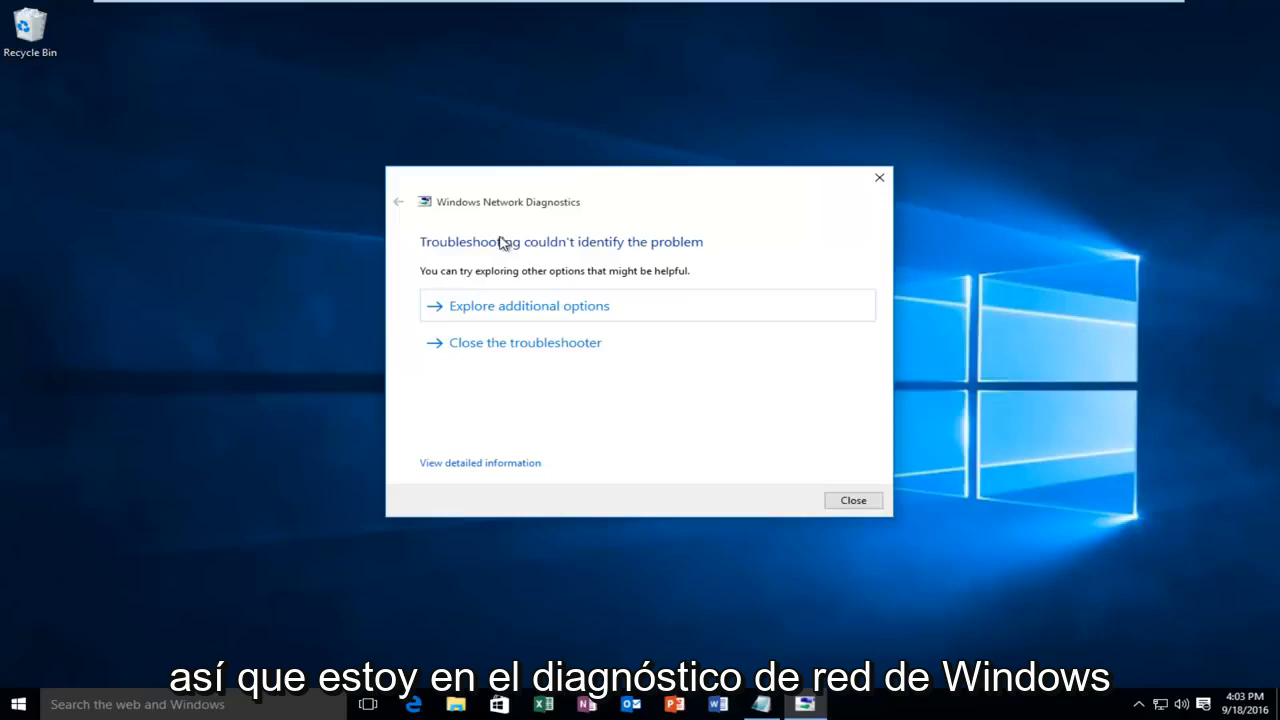
pyautogui.moveTo(515, 398)
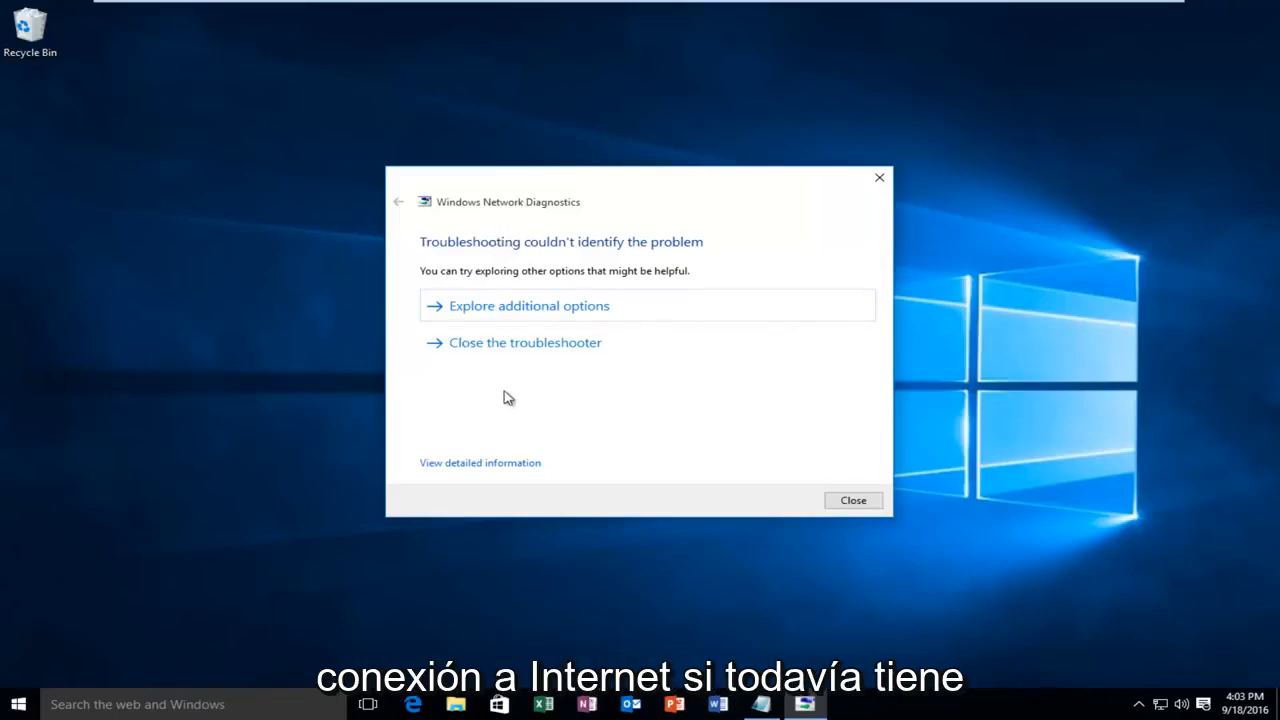
pyautogui.moveTo(768, 561)
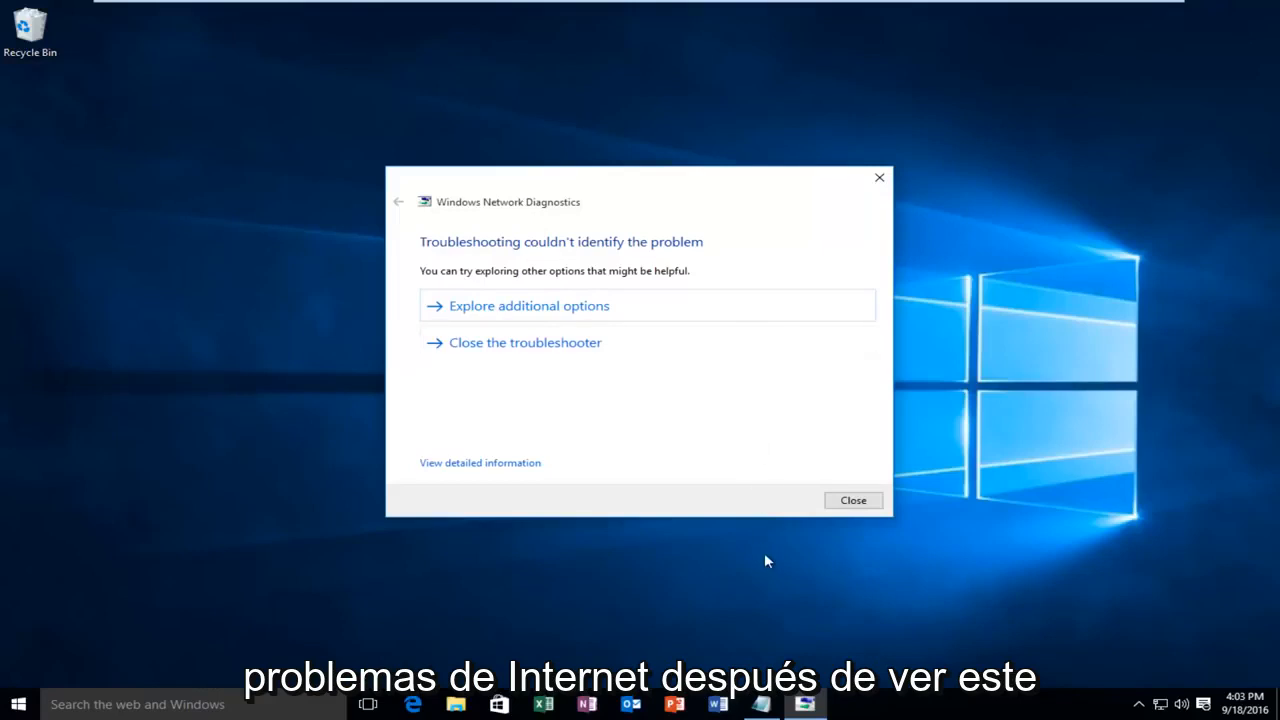
pyautogui.moveTo(562, 450)
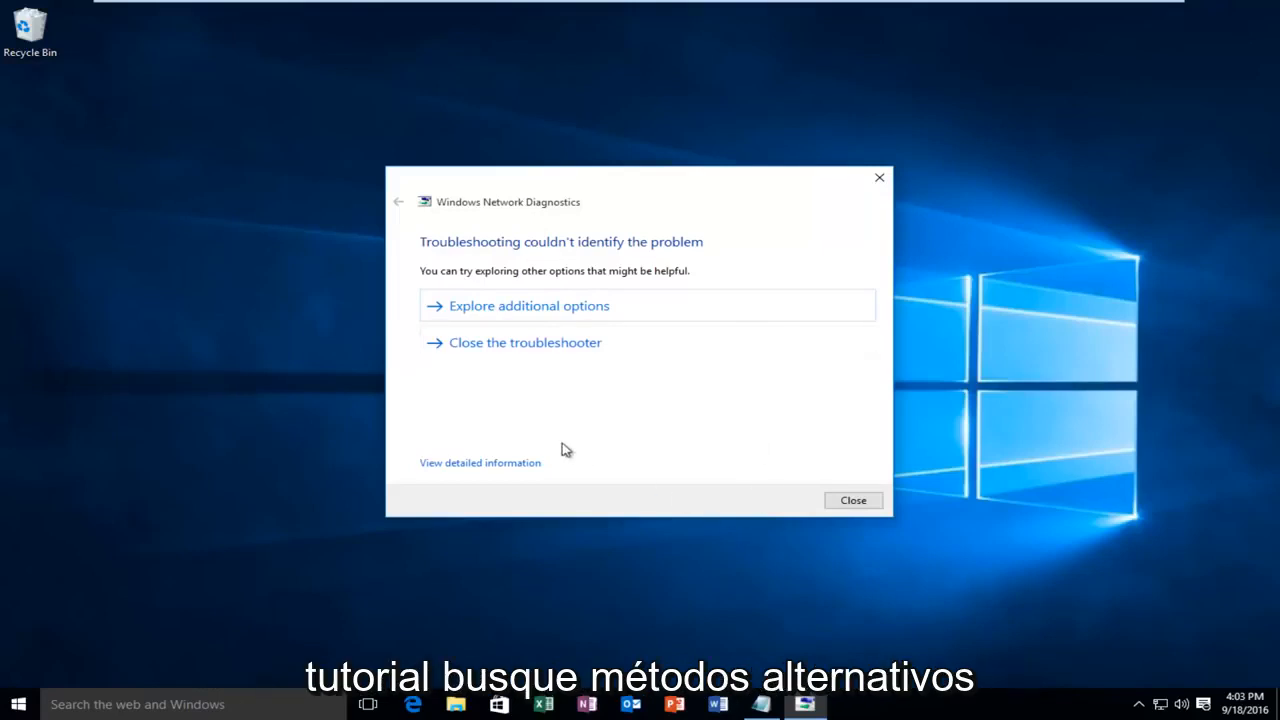
pyautogui.moveTo(583, 458)
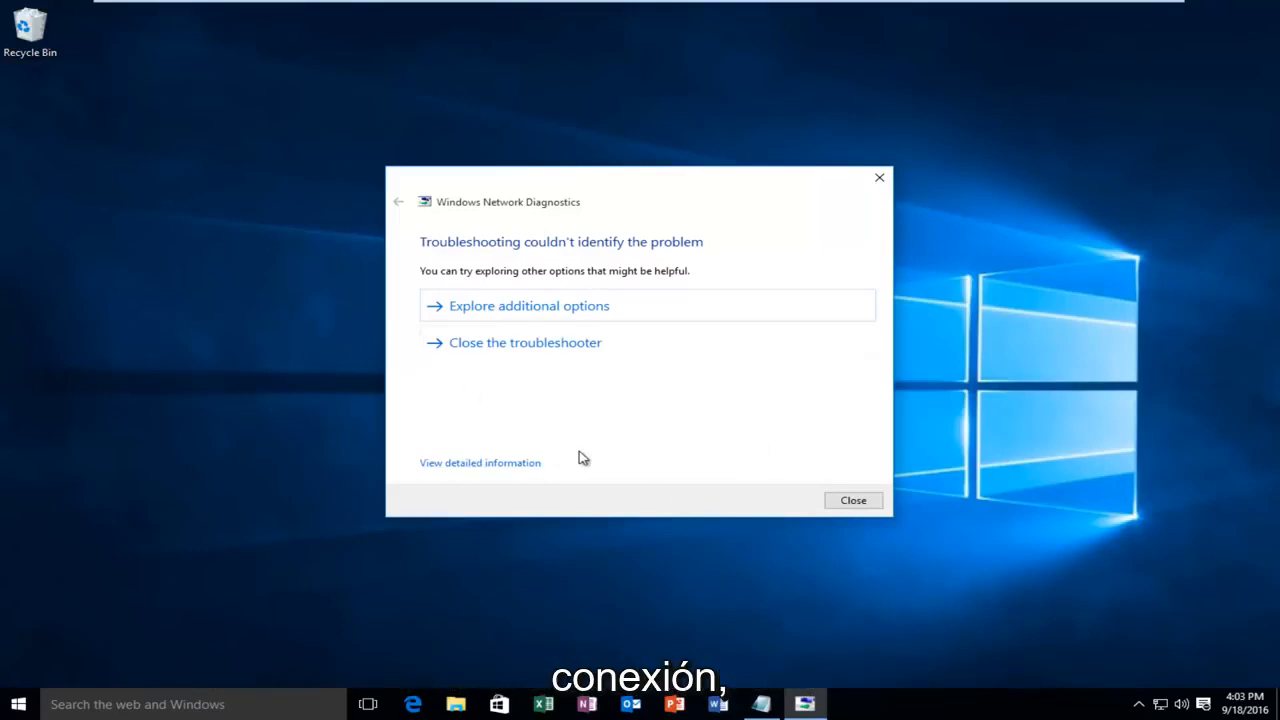
pyautogui.moveTo(588, 457)
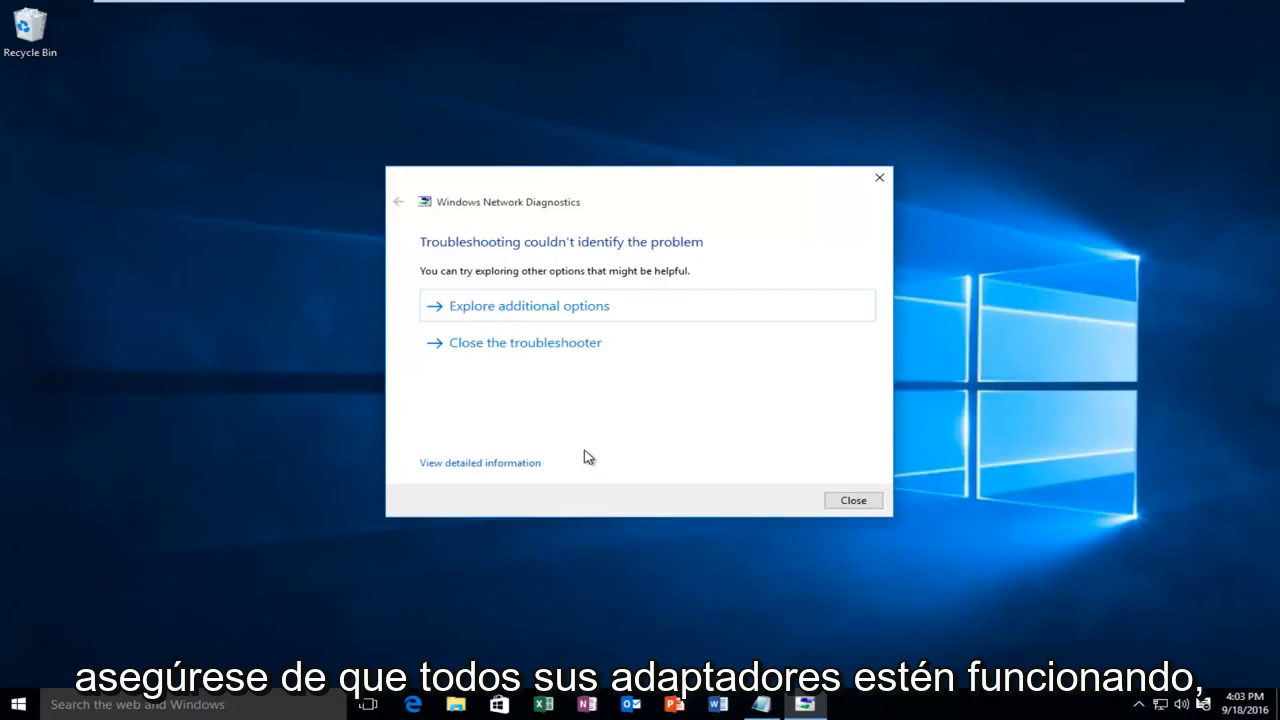
pyautogui.moveTo(341, 360)
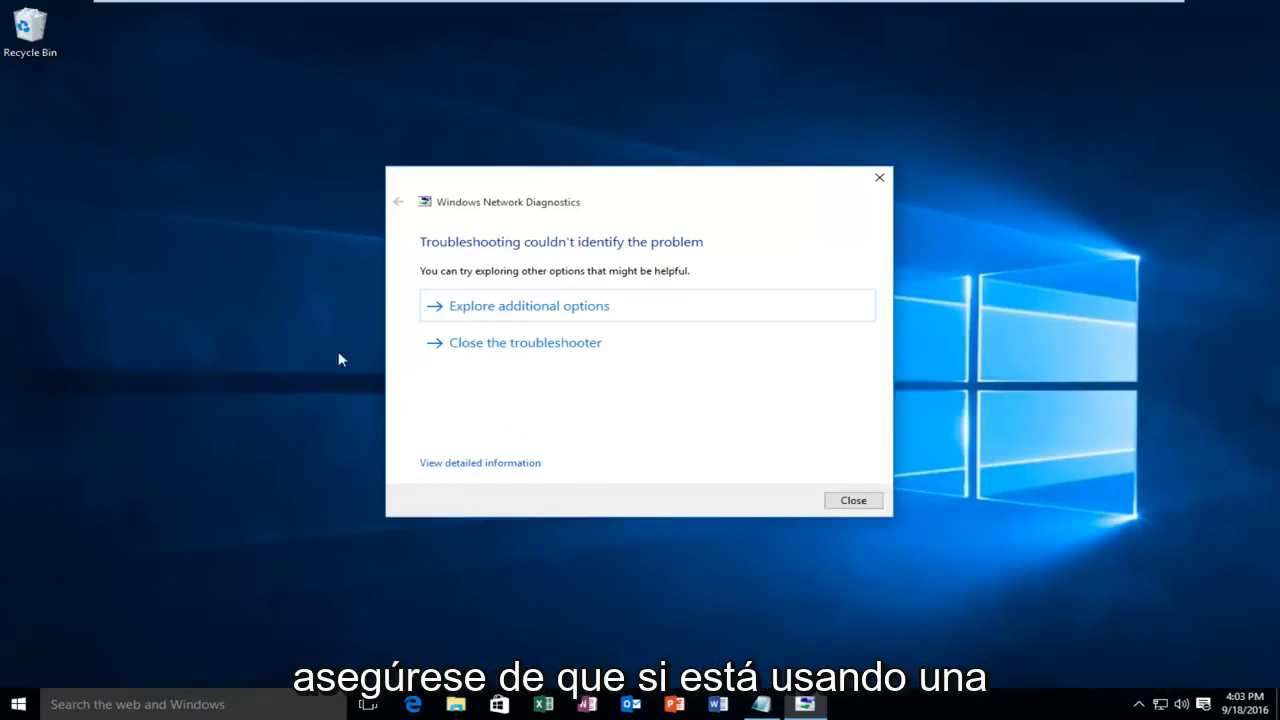